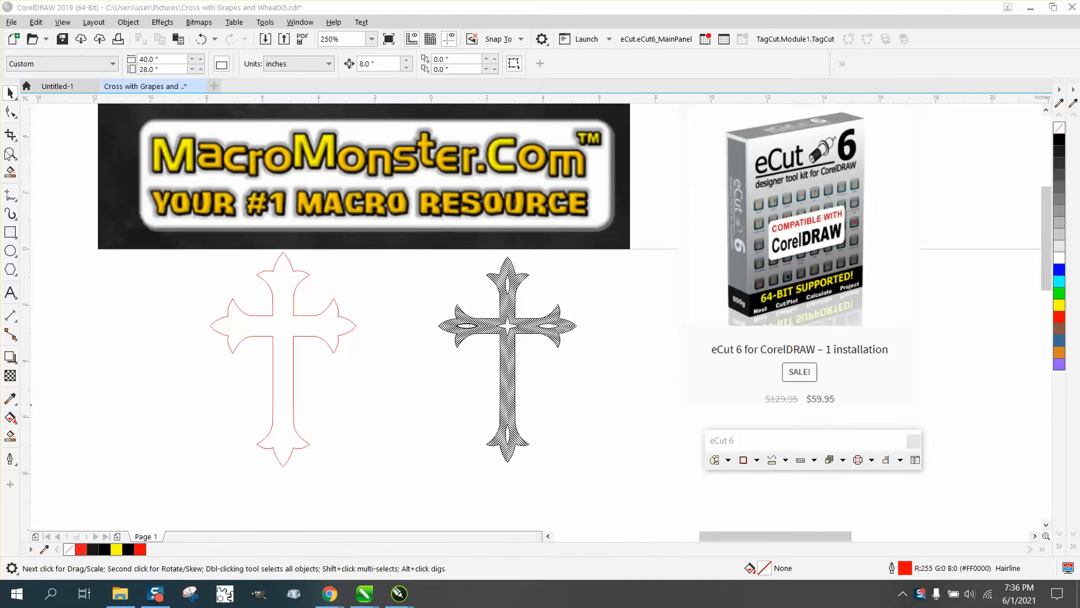
- Zoom around the page and magnify a hatch line corner of the cross extremely closely
click(293, 320)
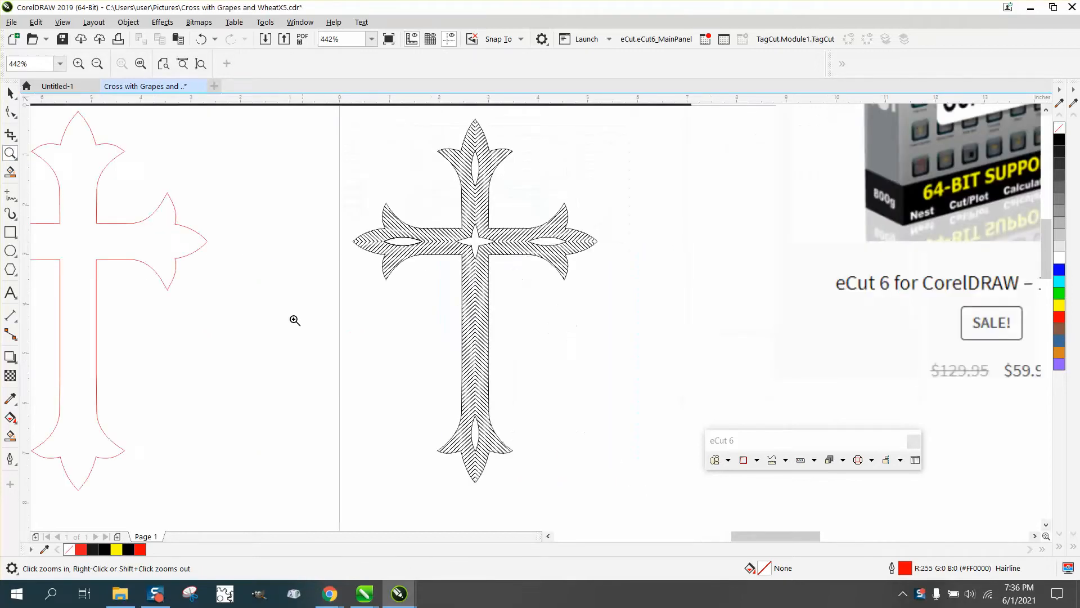
click(9, 93)
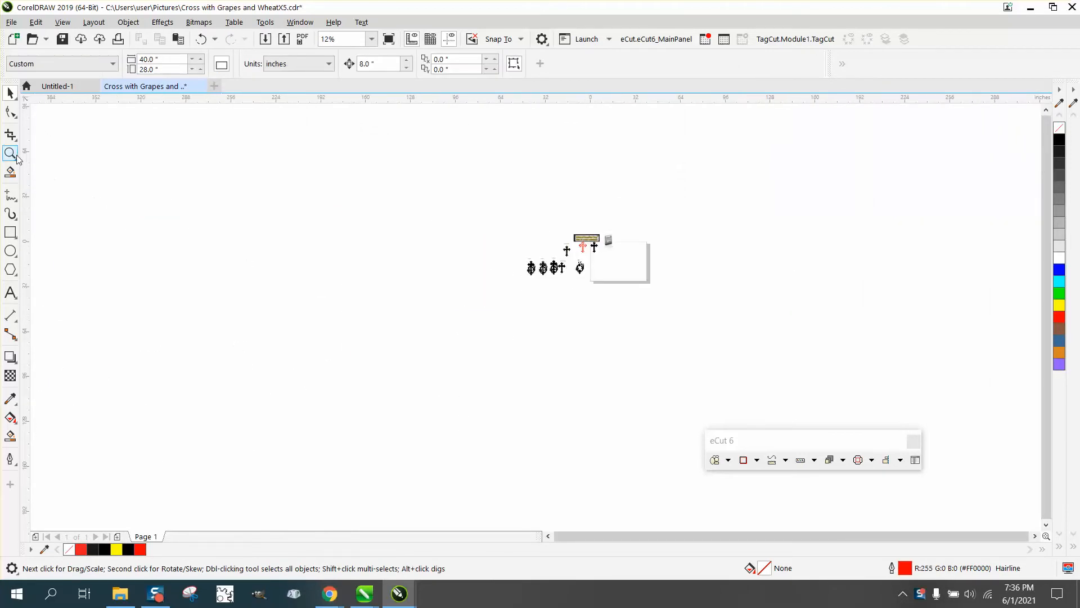
click(15, 153)
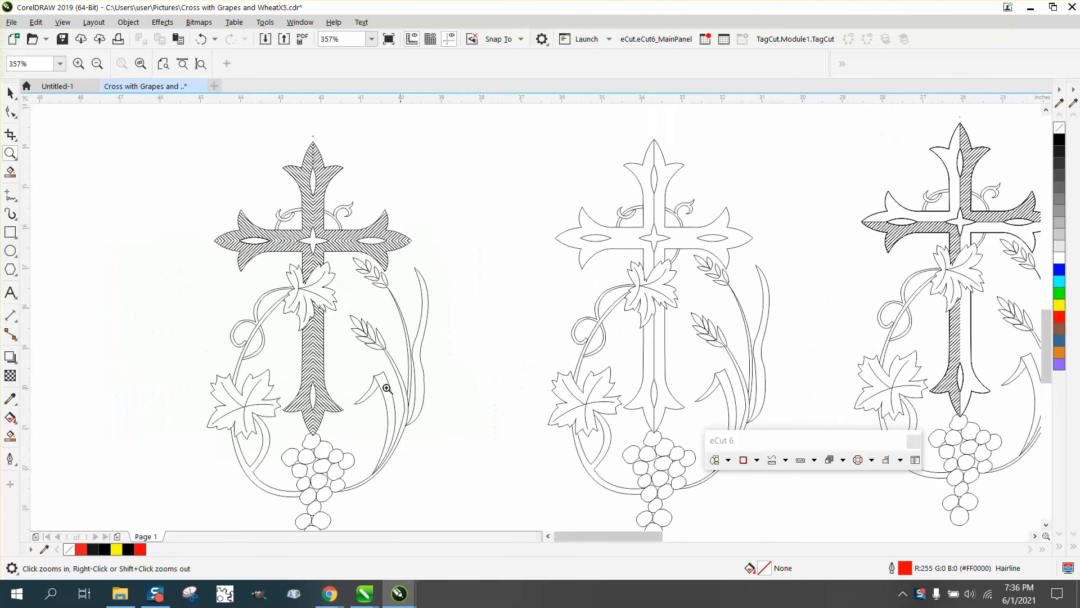
click(387, 387)
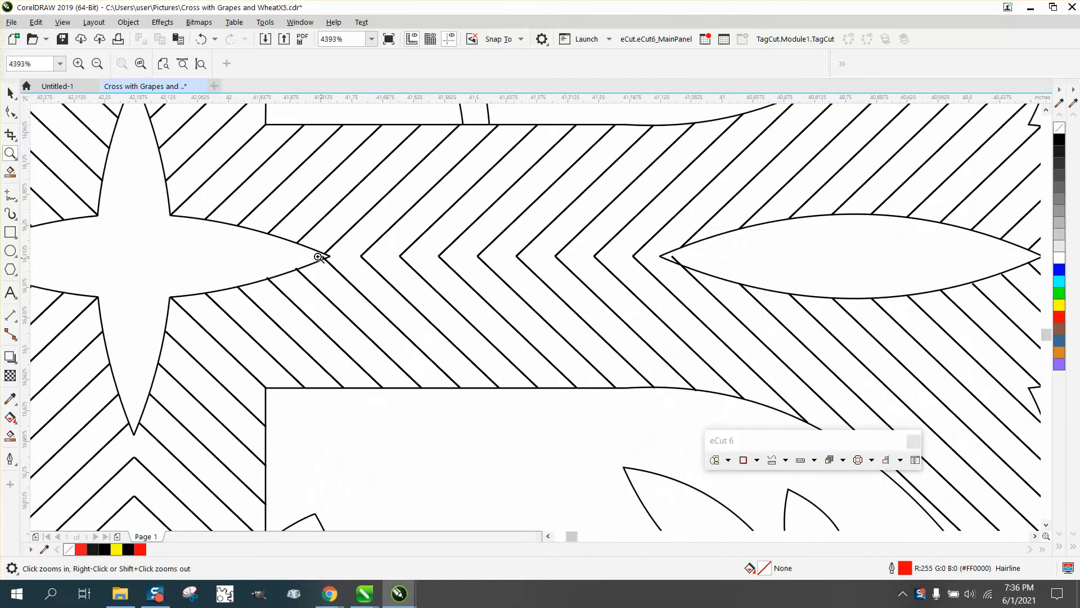
click(318, 257)
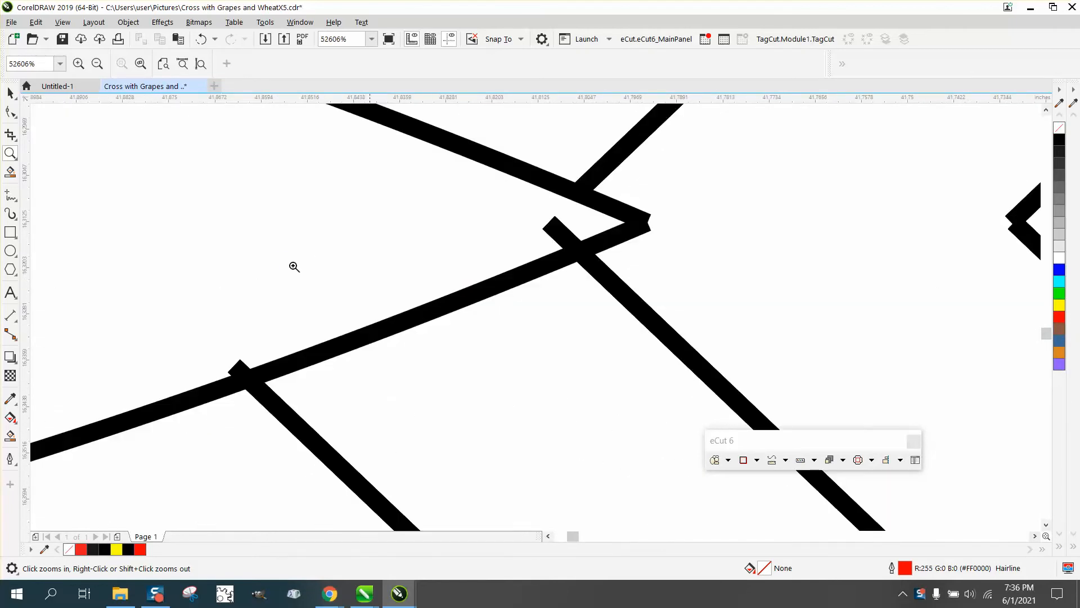
mouse_move(577, 258)
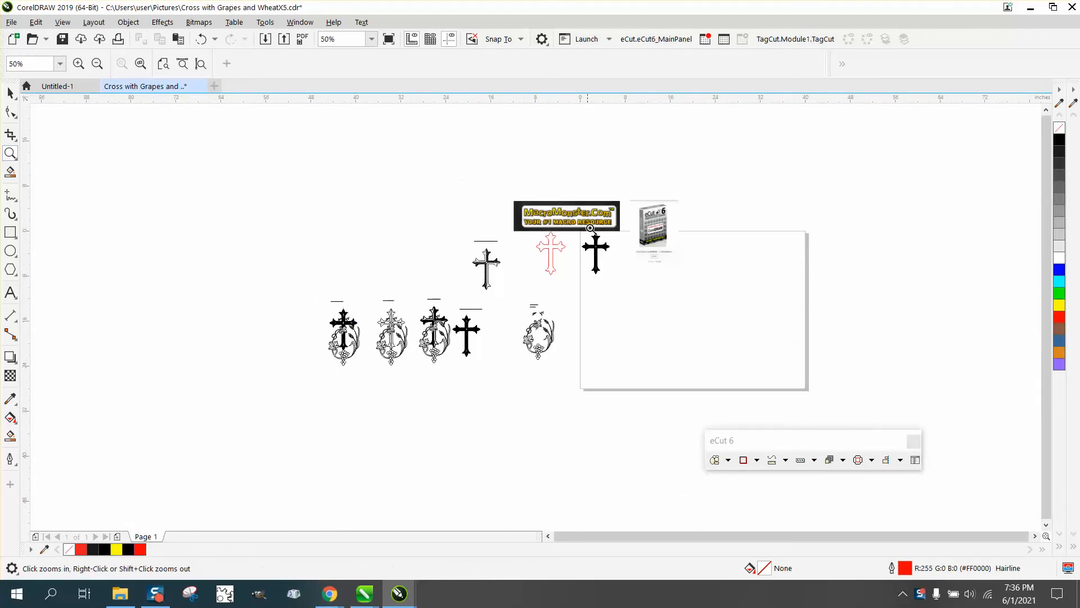
- Inspect the star at the cross centre up close, then return to the whole cross view
click(590, 228)
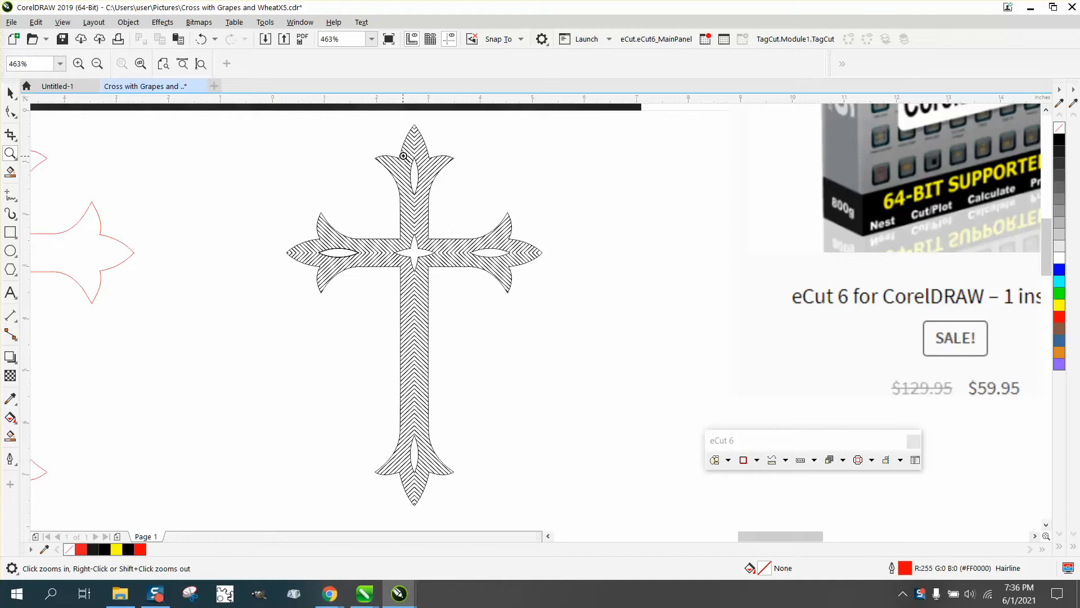
click(401, 155)
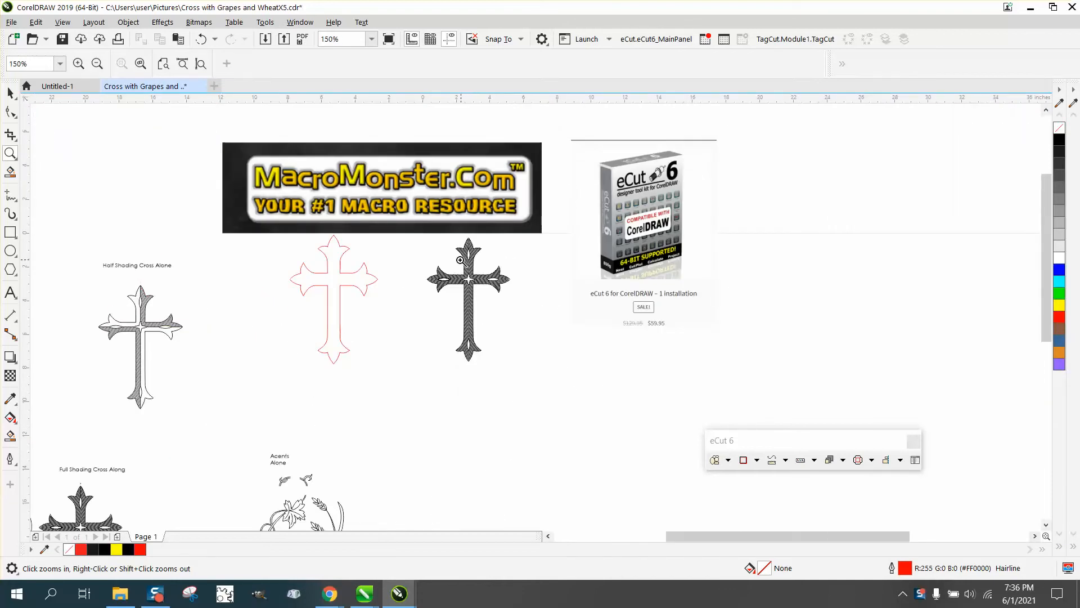
click(459, 260)
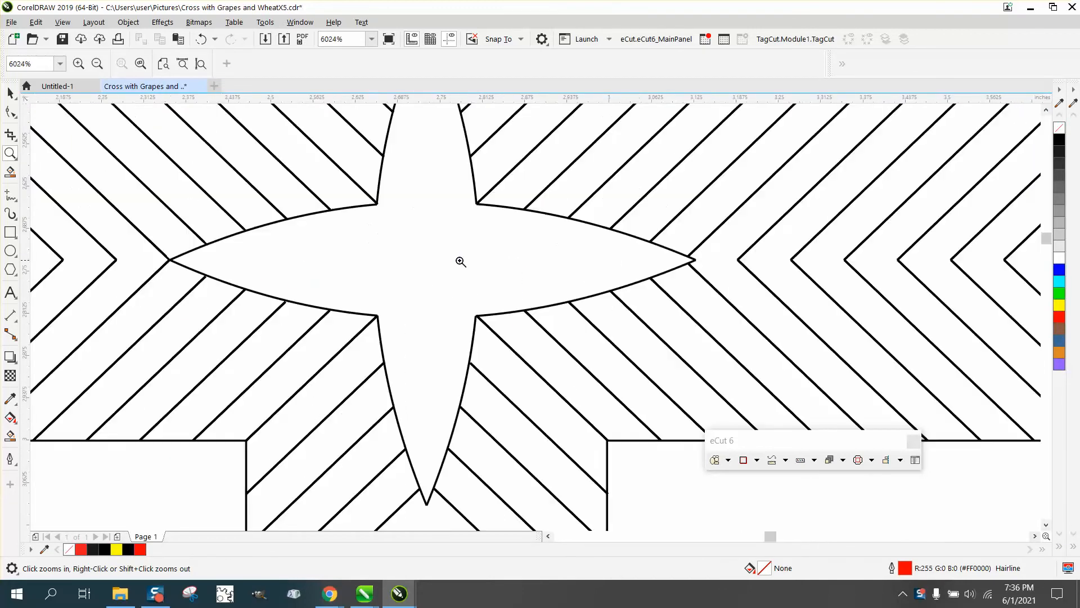
drag(464, 305, 505, 328)
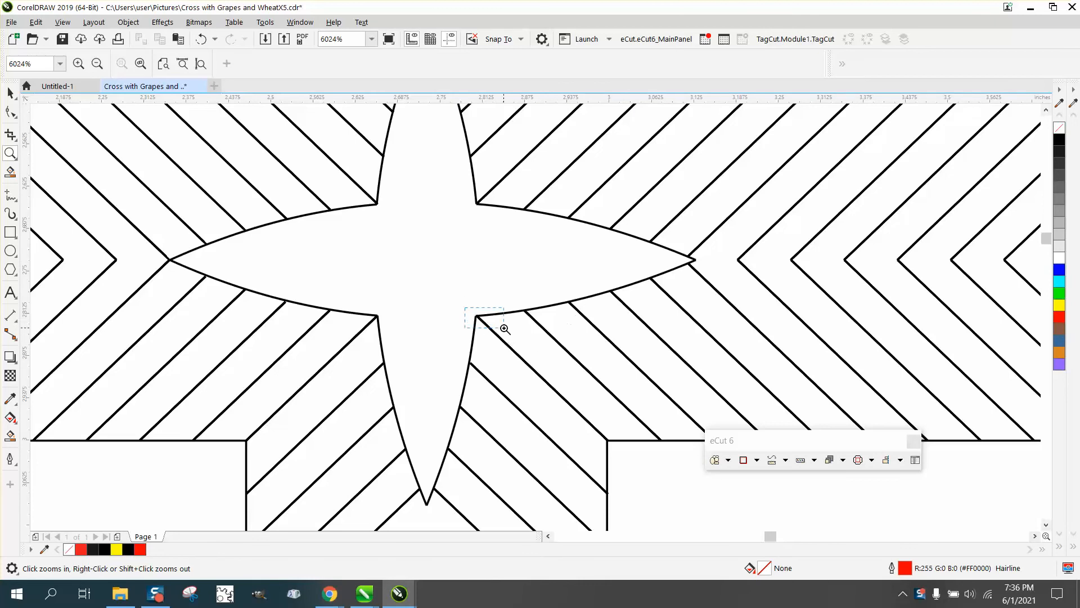
right_click(504, 328)
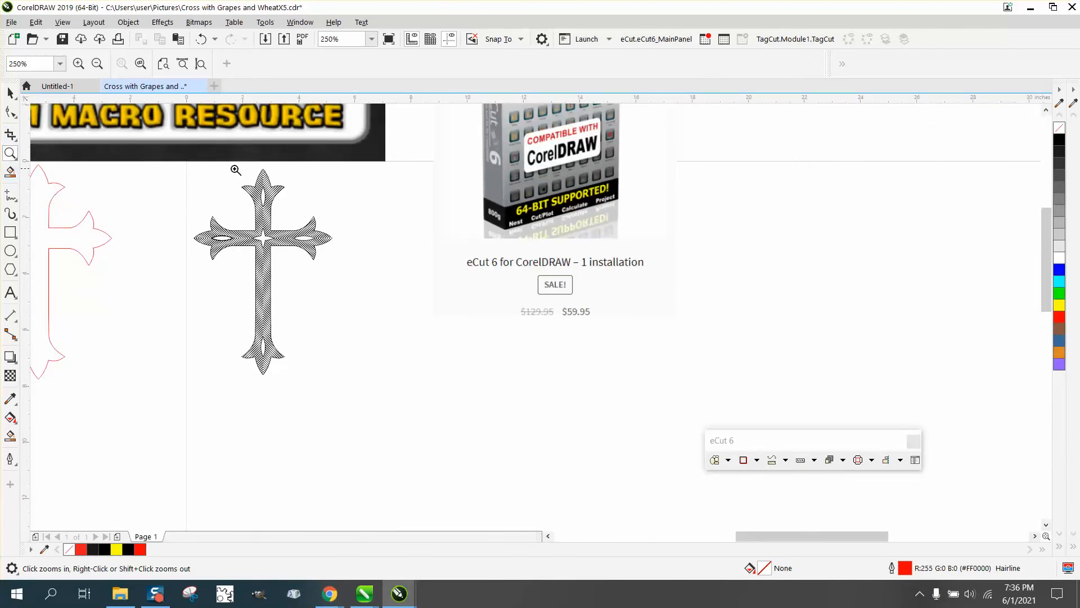
- Pull a hatch line off the top arm and select the identical duplicate left underneath
click(234, 171)
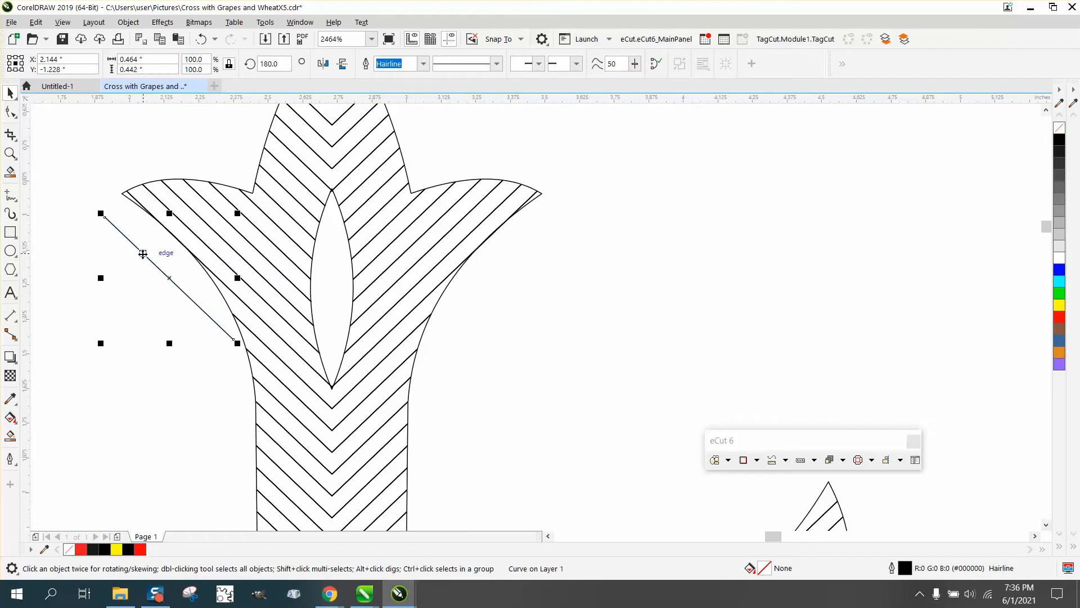
mouse_move(274, 191)
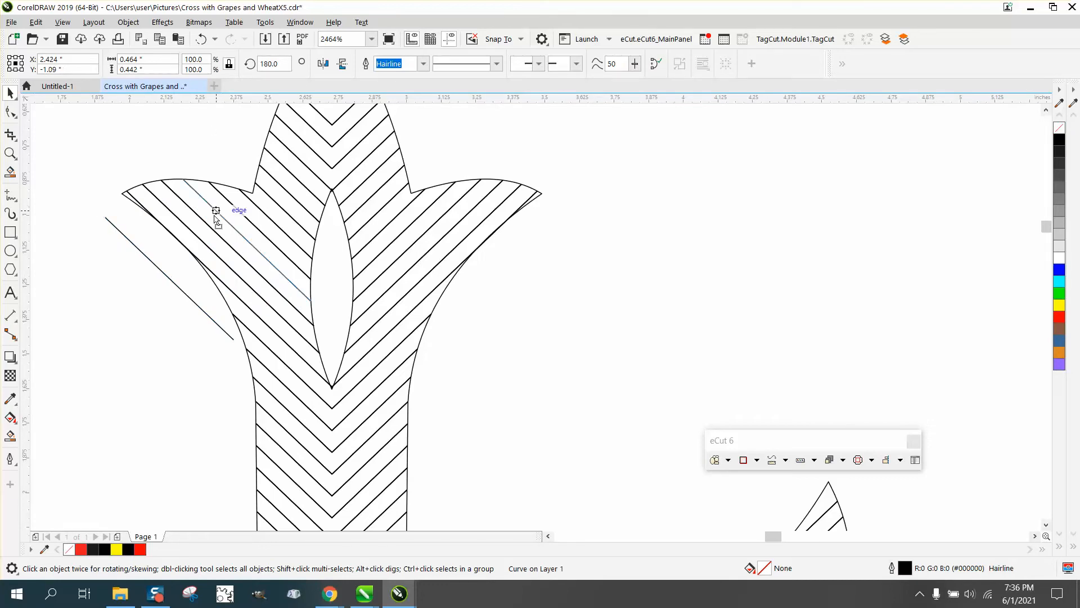
click(216, 212)
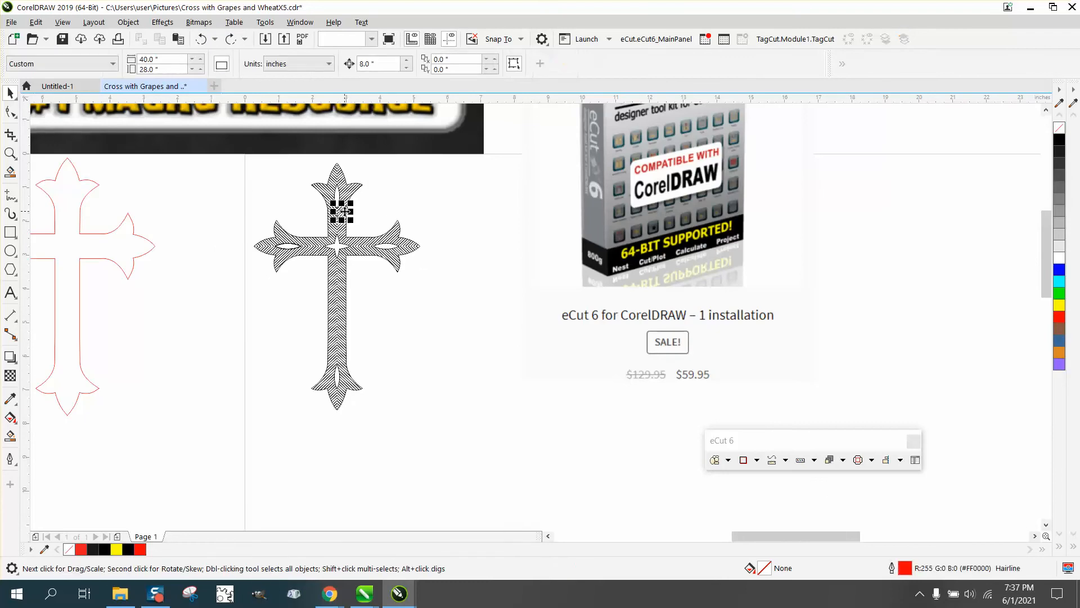
- Select the whole hatched cross, showing 1270 separate objects on one layer
click(339, 212)
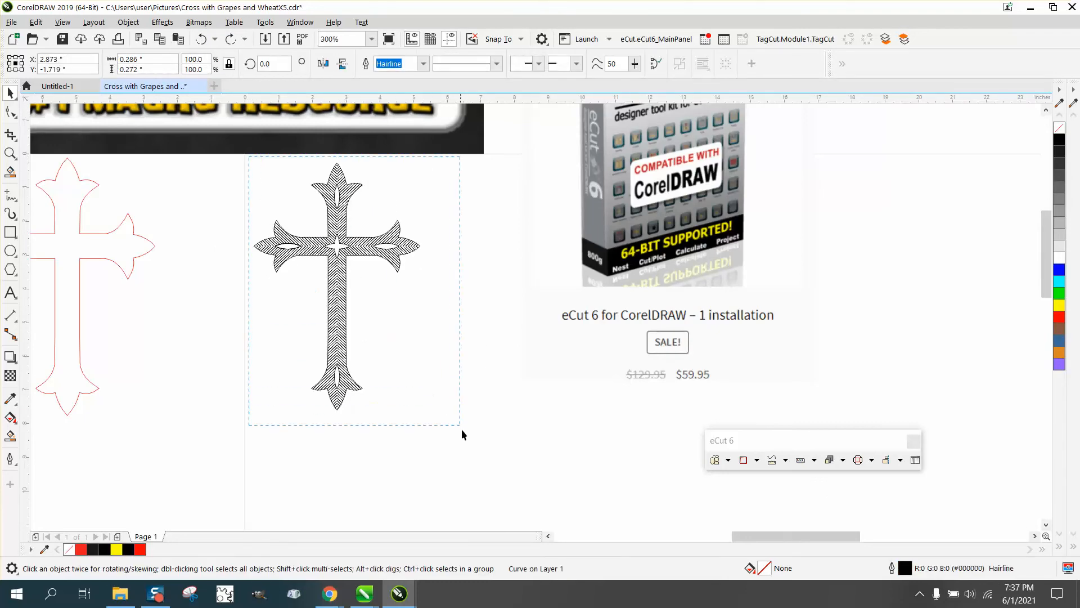
click(337, 286)
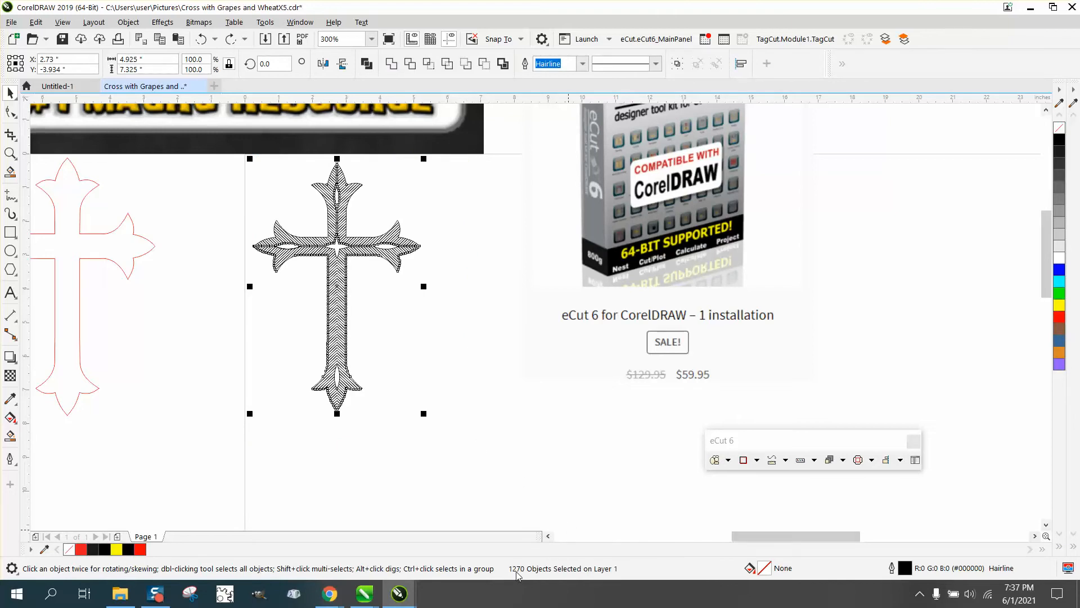
mouse_move(463, 324)
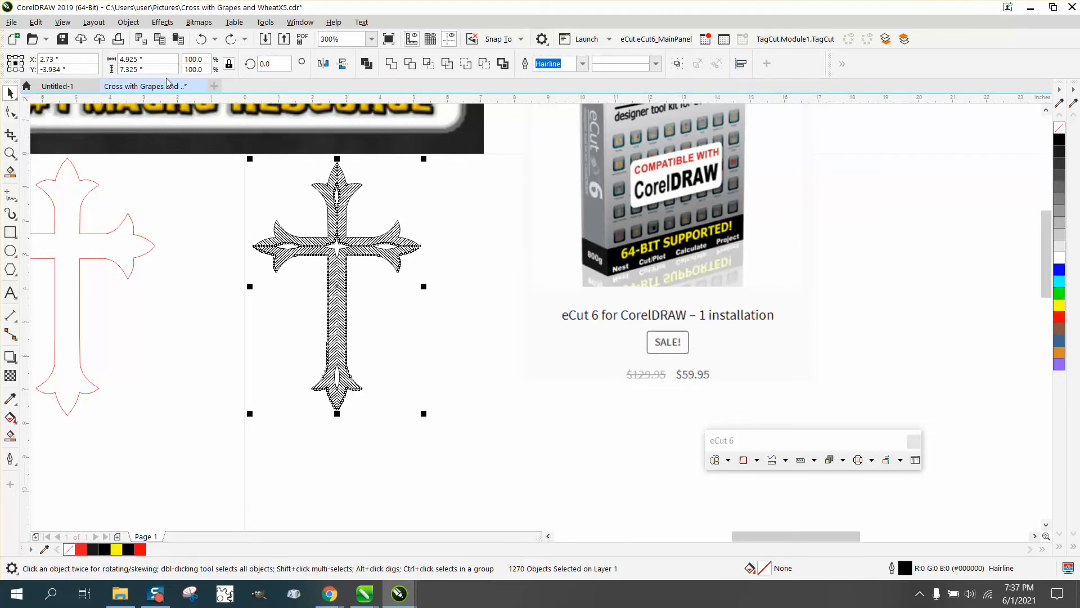
mouse_move(490, 230)
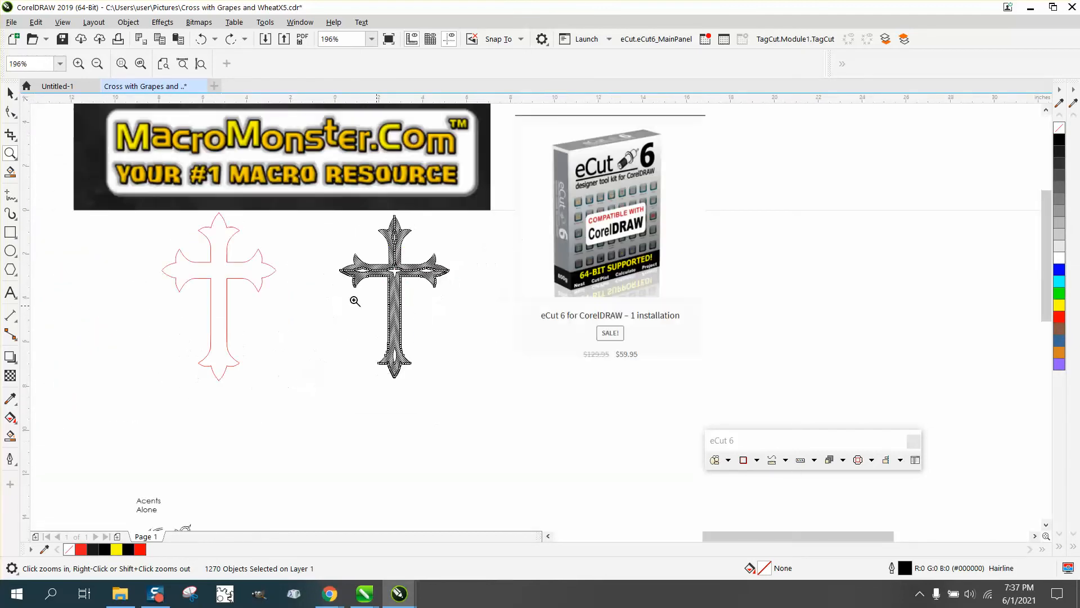
click(395, 296)
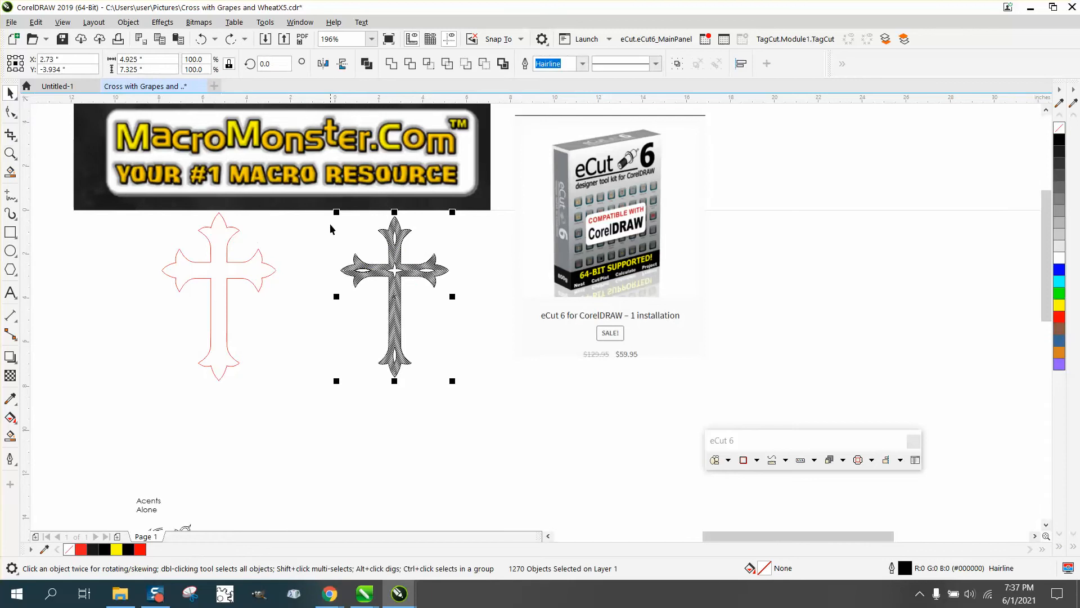
mouse_move(335, 212)
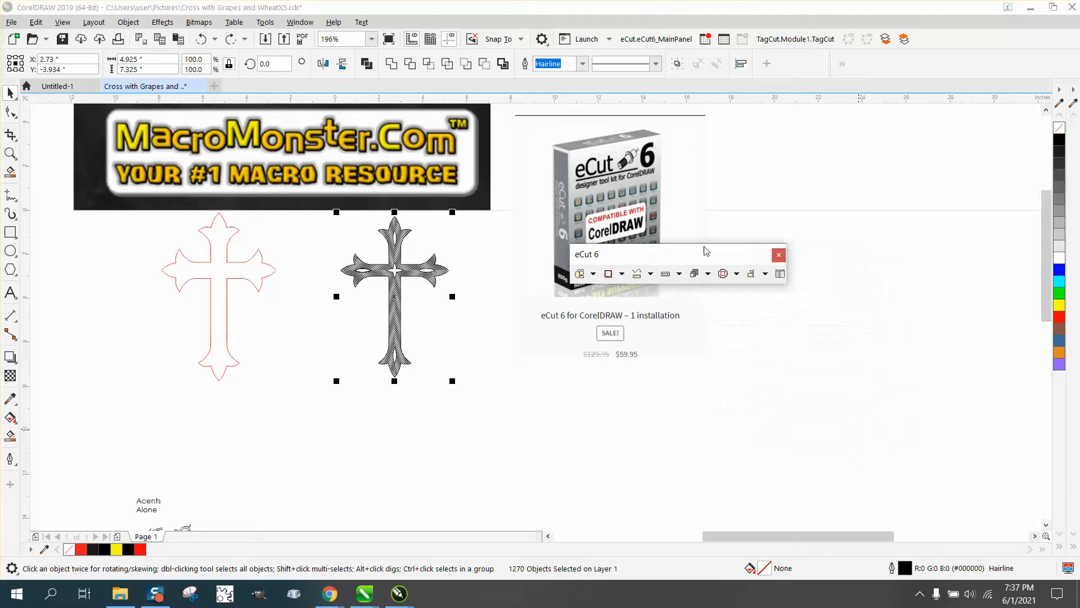
- Run eCut Find Duplicates with inch units and delete the 938 duplicate curves found
click(608, 272)
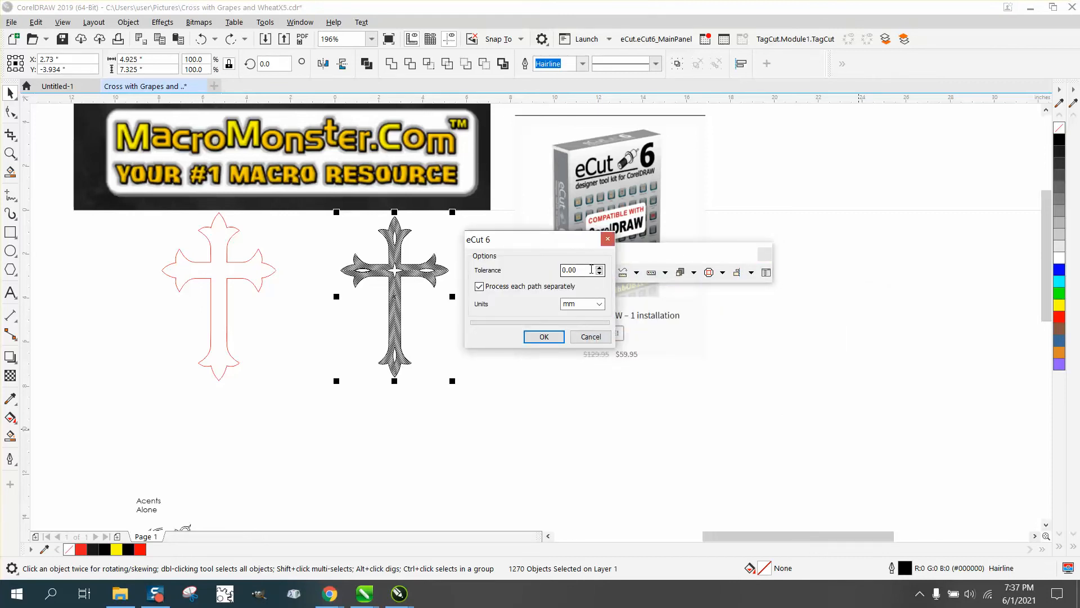
click(598, 303)
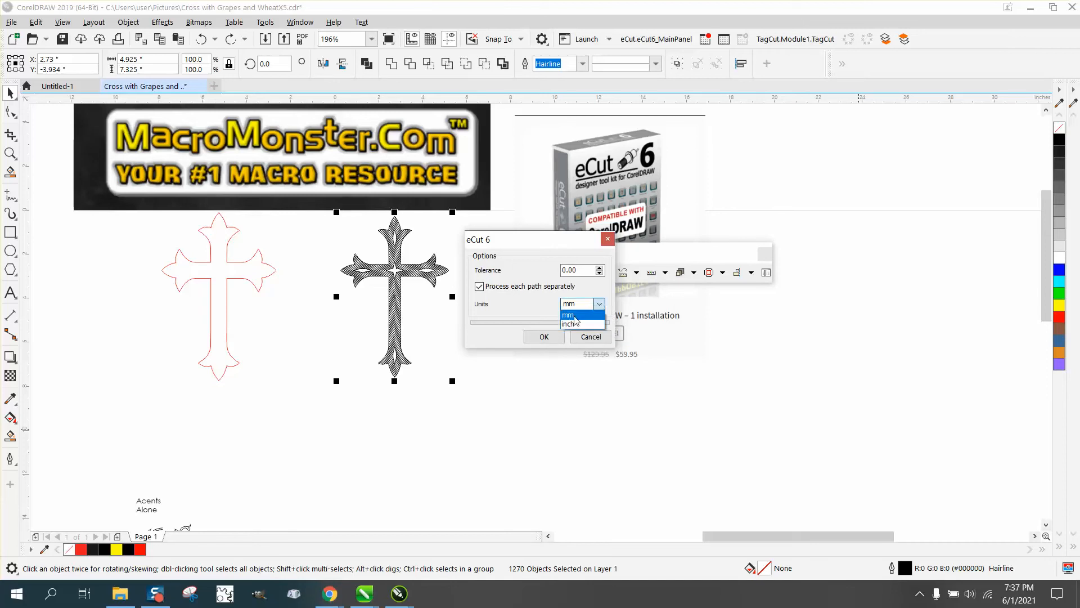
click(570, 324)
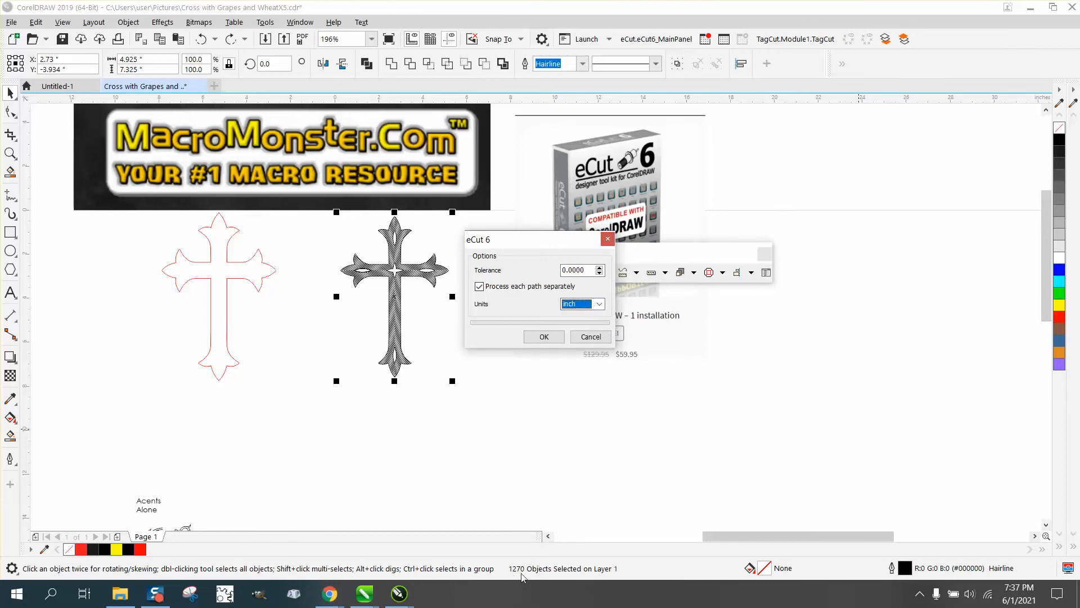
click(544, 337)
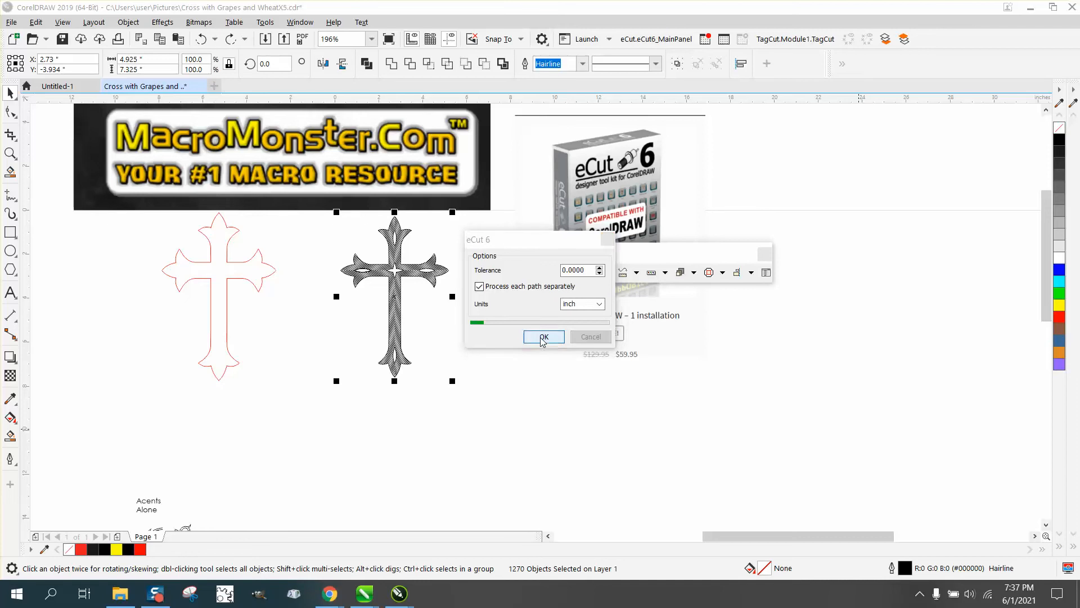
click(544, 336)
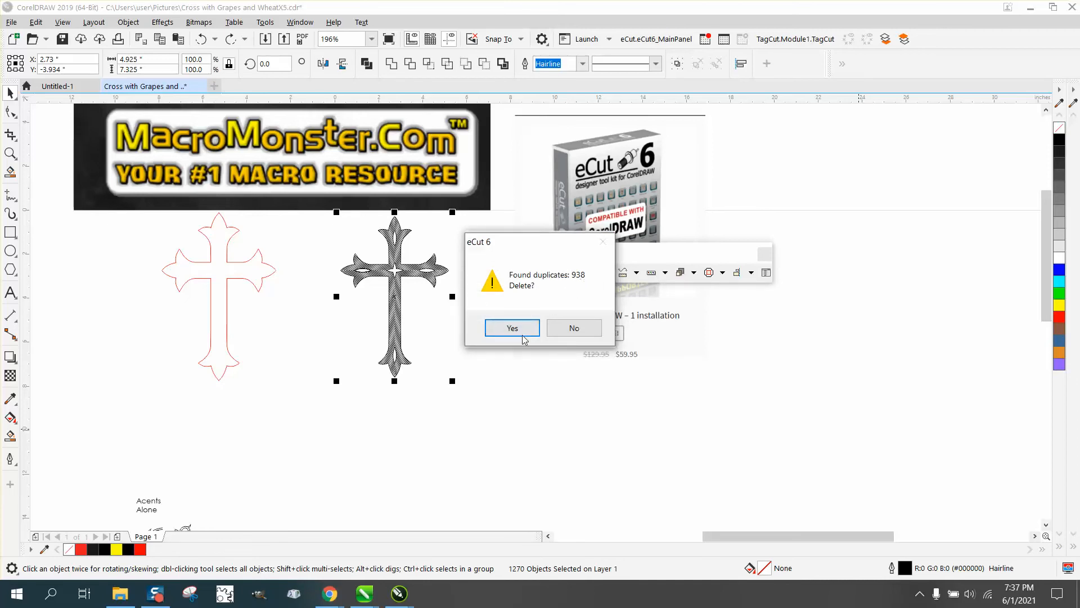
click(513, 328)
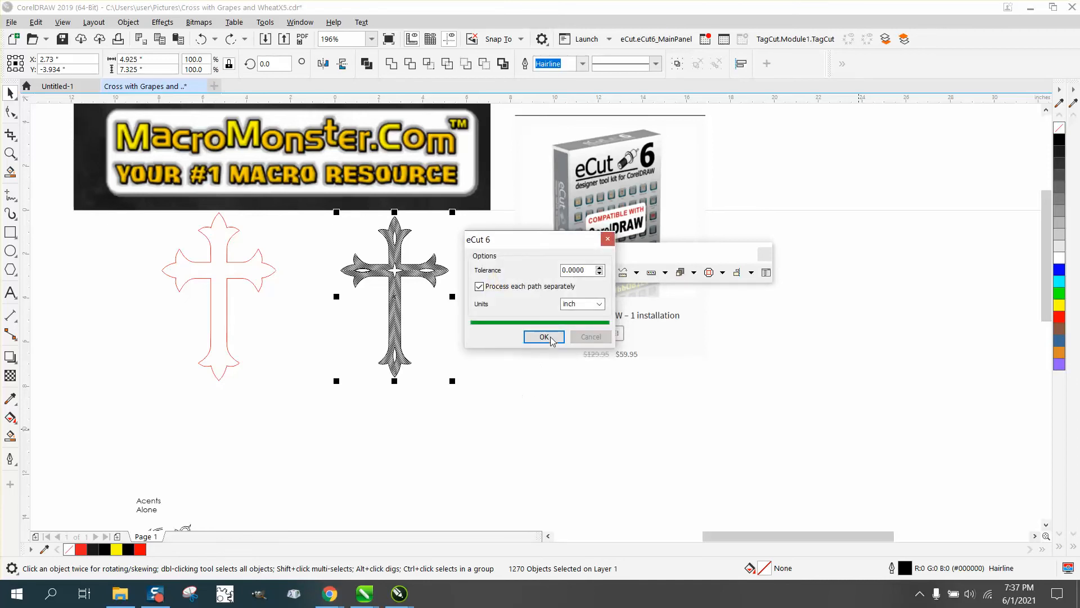
click(544, 337)
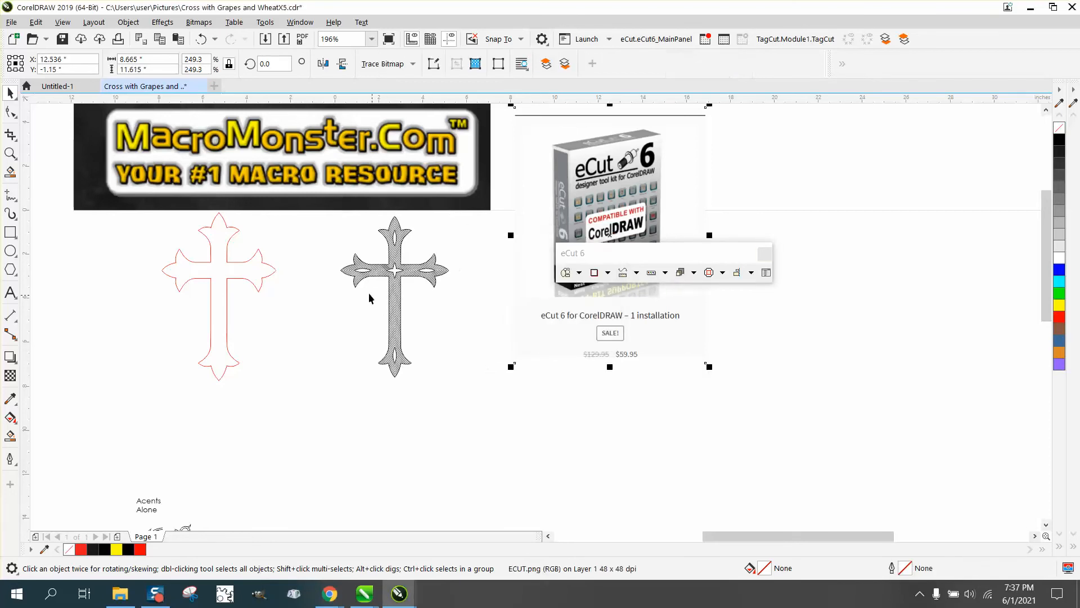
- Reselect the cleaned cross and read its new count of 334 objects
click(393, 296)
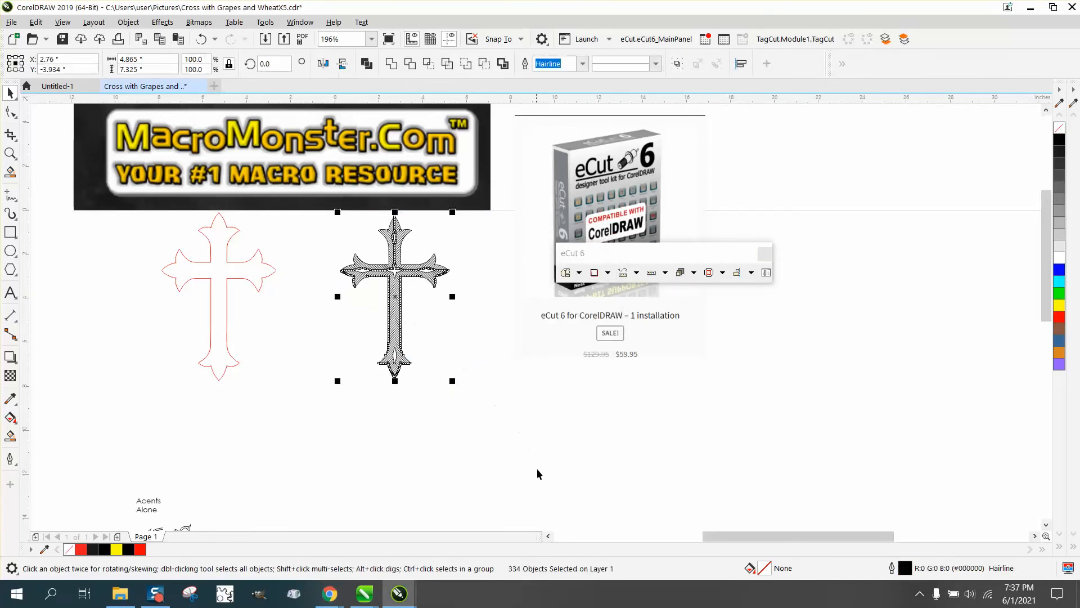
mouse_move(514, 383)
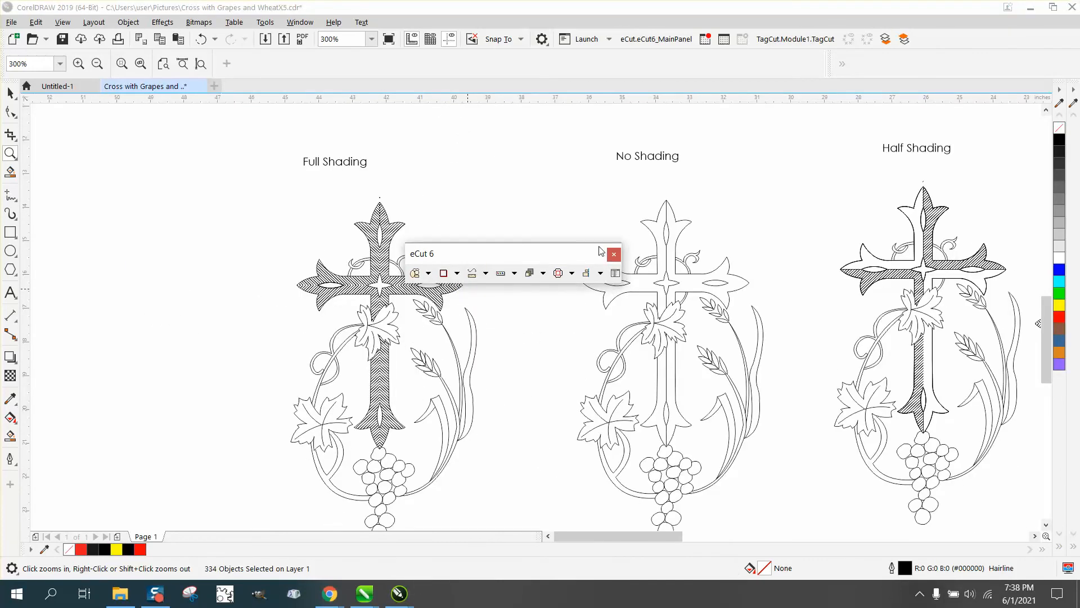
- Zoom to the red outline and hatched crosses and update the document's older text
click(479, 230)
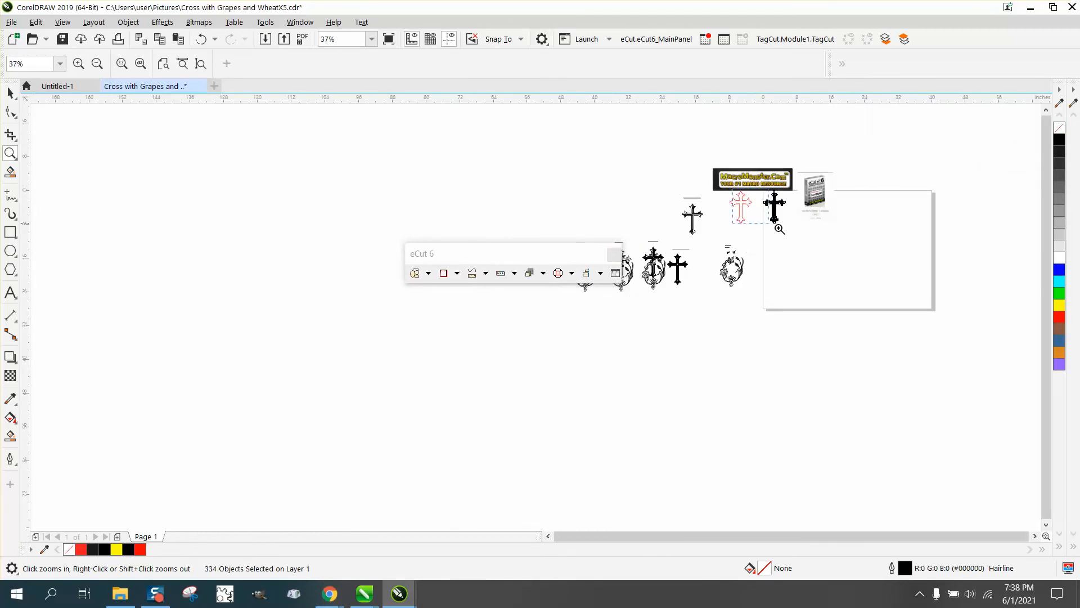
click(778, 226)
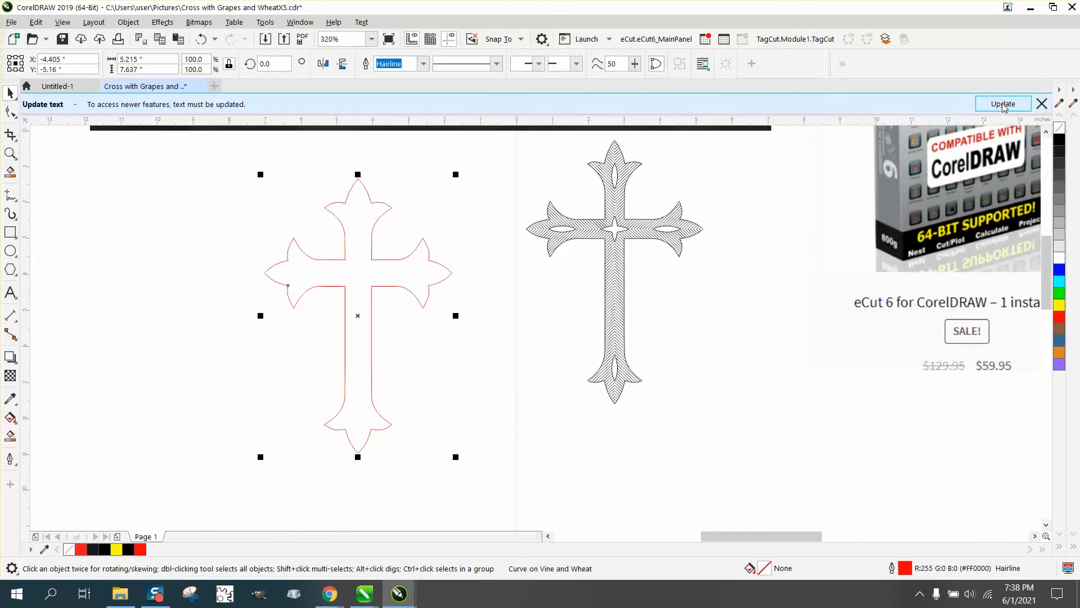
click(1042, 103)
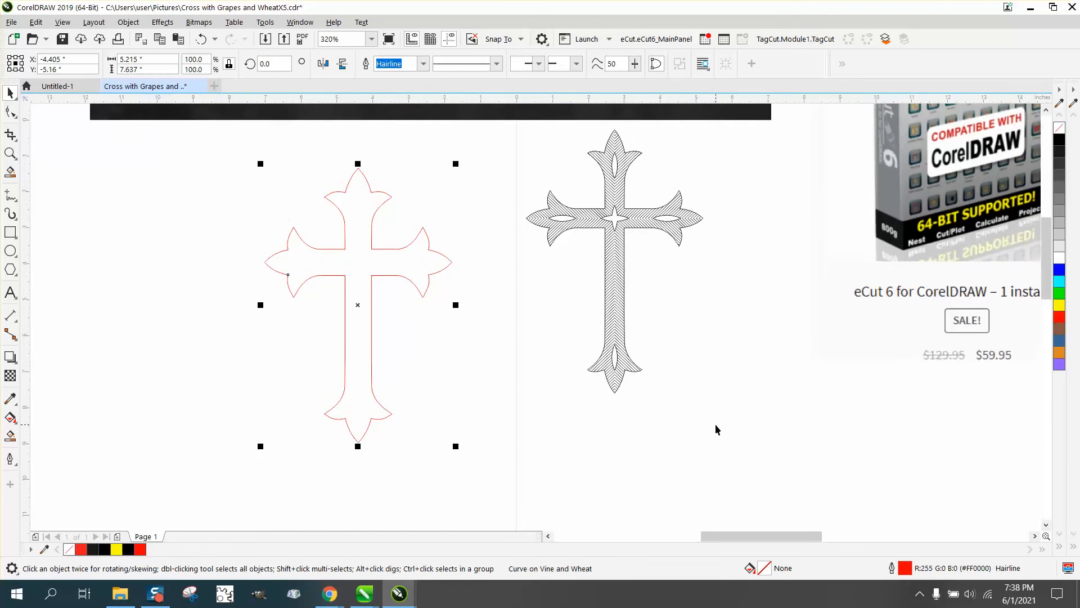